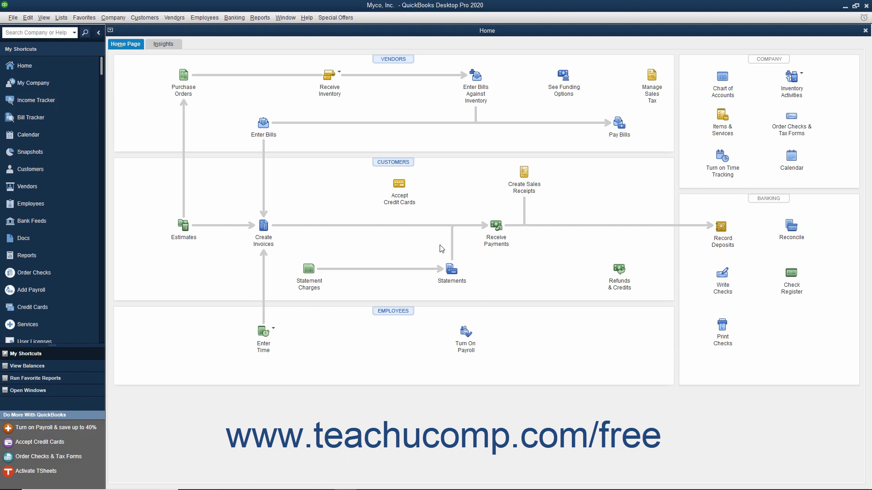
{"action": "mouse_move", "coordinate": [213, 28]}
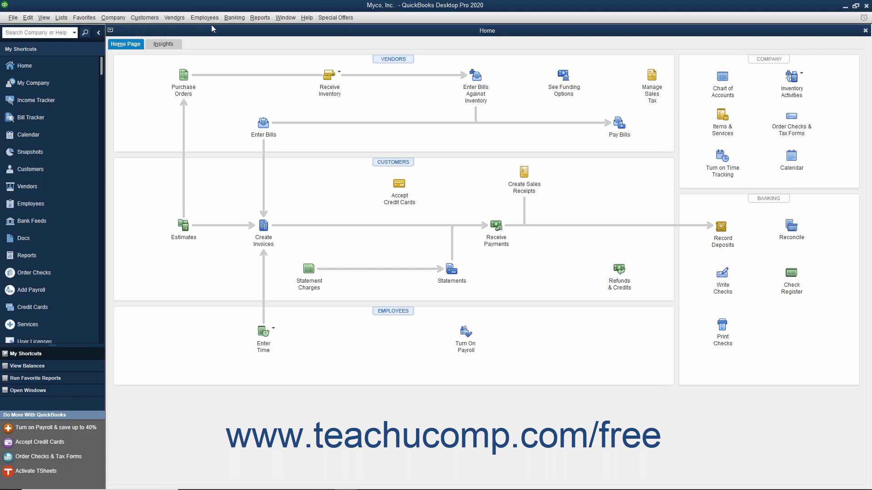
- Show the Employees menu's Payroll submenu for Myco, Inc
{"action": "left_click", "coordinate": [204, 17]}
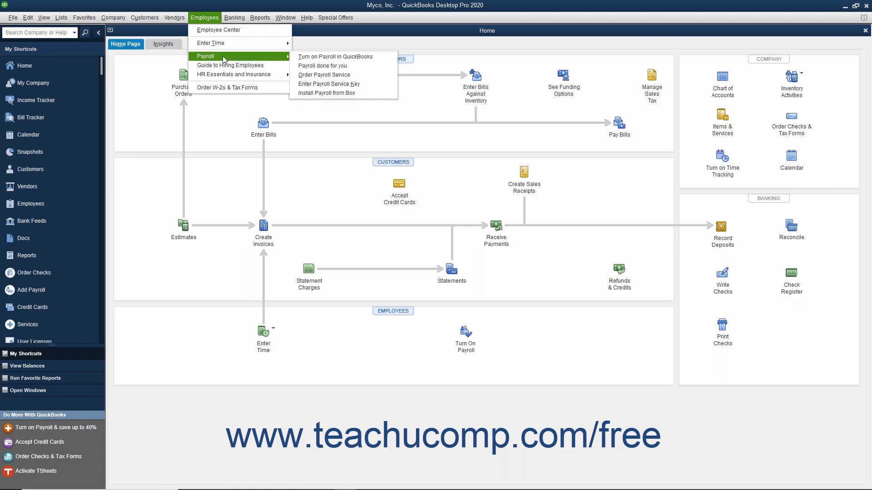
{"action": "mouse_move", "coordinate": [335, 56]}
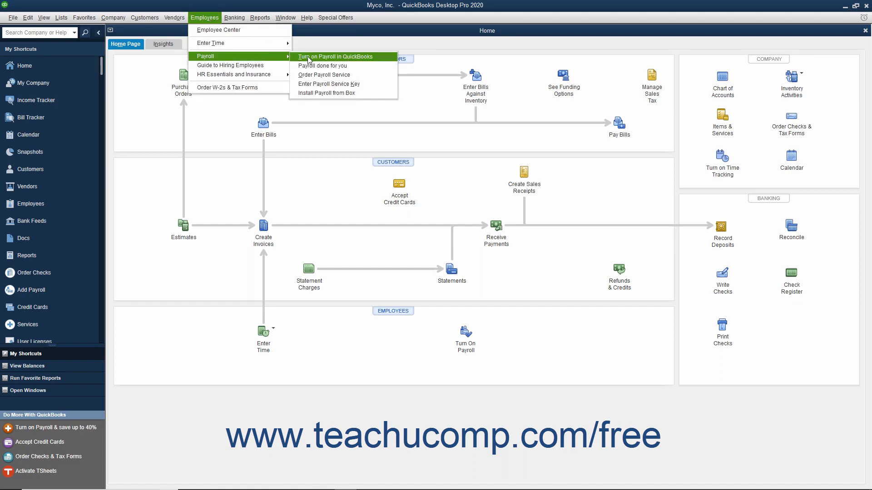
- View the Turn on Payroll plan offers and prices, then close the offers page
{"action": "left_click", "coordinate": [334, 56]}
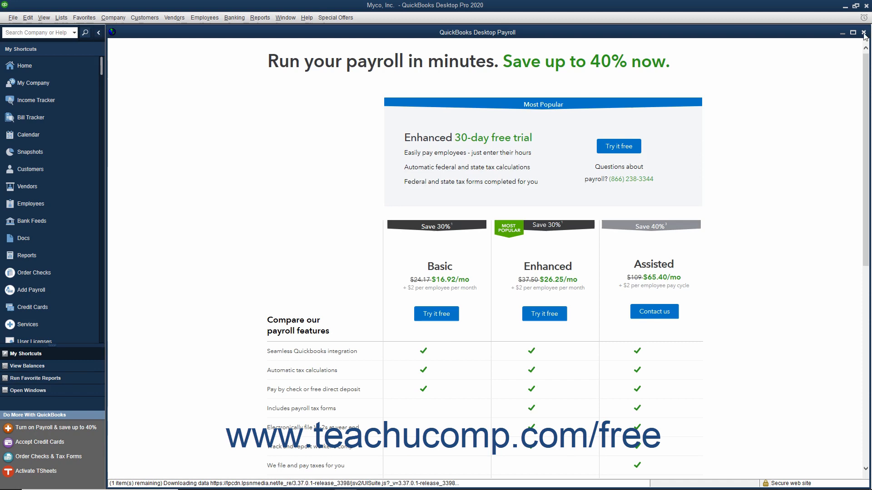
{"action": "left_click", "coordinate": [862, 33]}
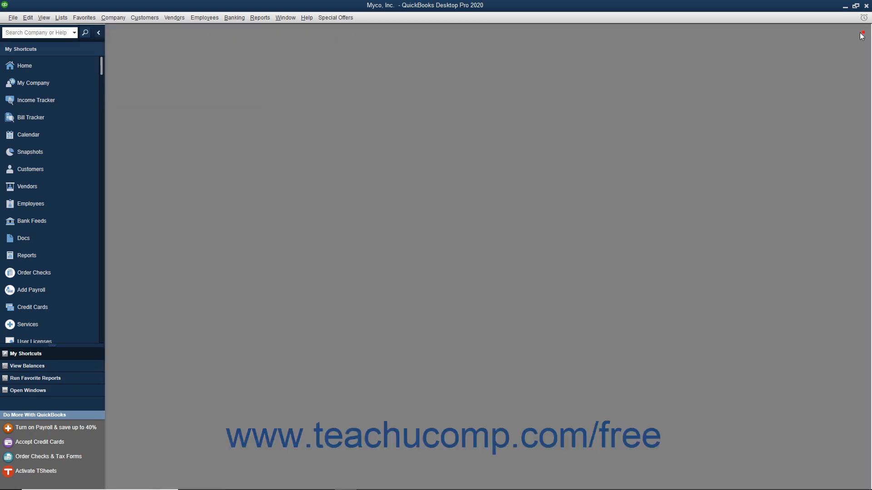
- Switch to the Sample Rock Castle Construction file and show its Employees menu
{"action": "left_click", "coordinate": [18, 18]}
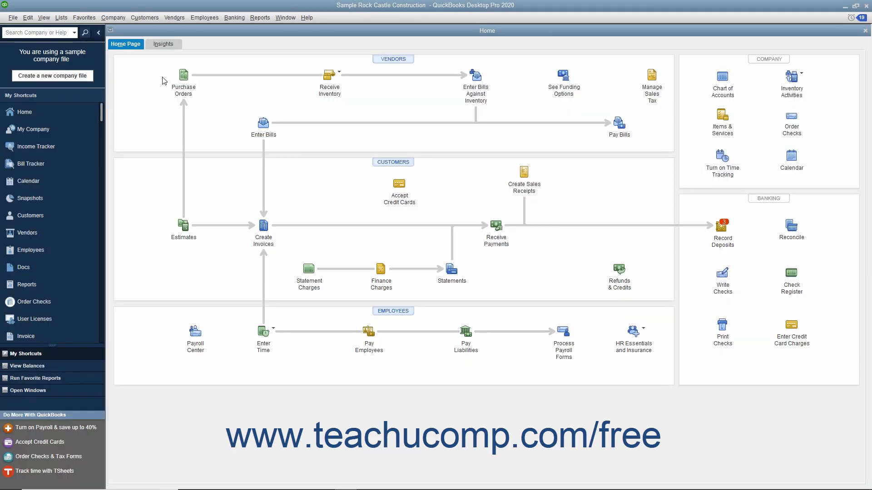
{"action": "mouse_move", "coordinate": [207, 28]}
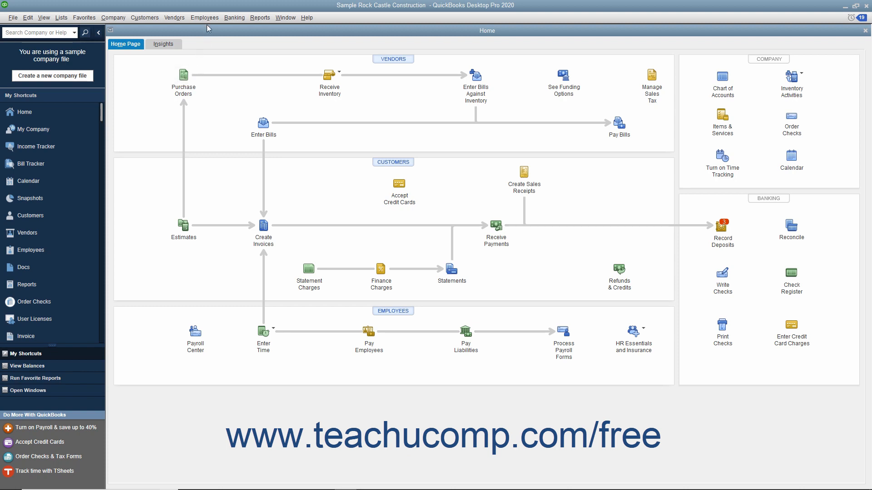
{"action": "left_click", "coordinate": [205, 17]}
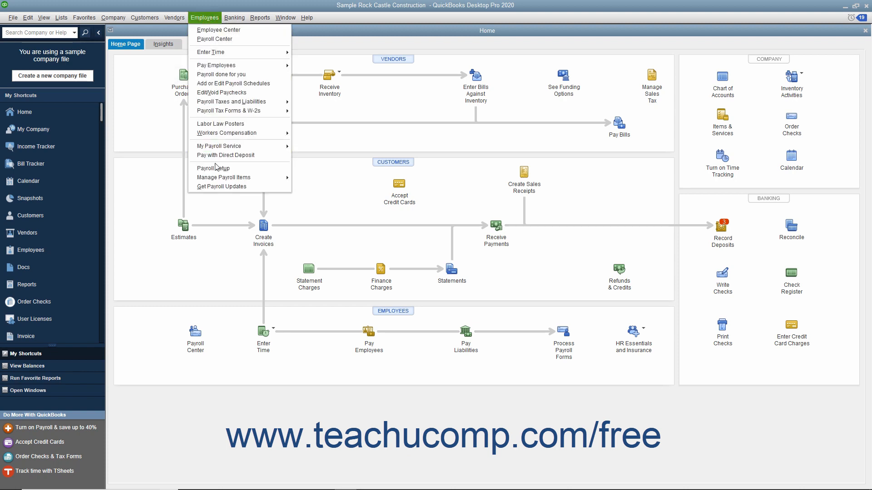
- Start the Payroll Setup wizard, review its introduction, and exit with Finish Later
{"action": "left_click", "coordinate": [212, 168]}
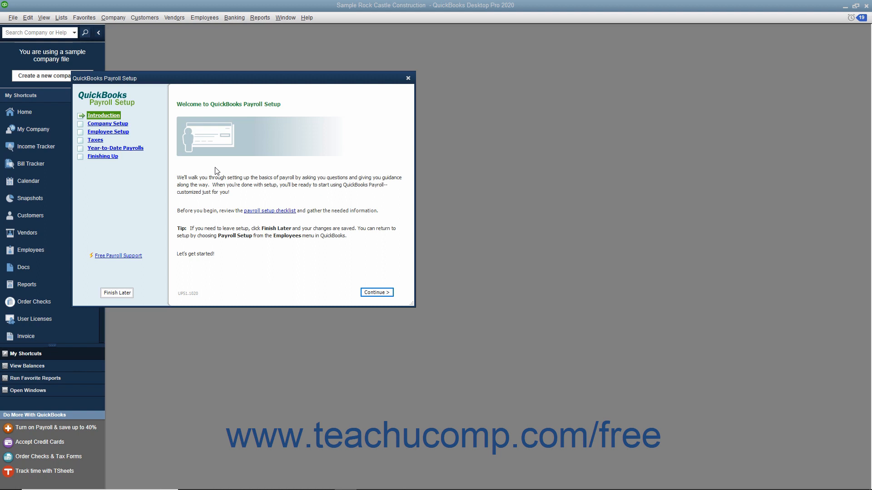
{"action": "mouse_move", "coordinate": [113, 295]}
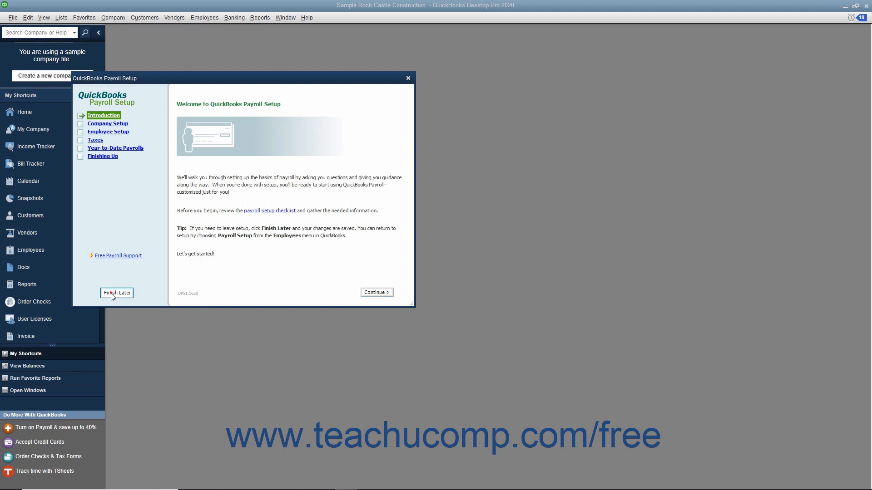
{"action": "left_click", "coordinate": [116, 293]}
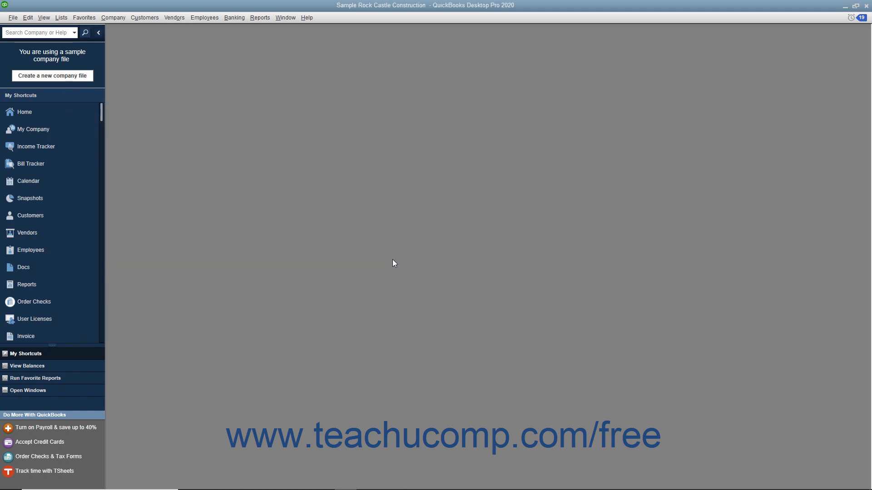
{"action": "mouse_move", "coordinate": [365, 256]}
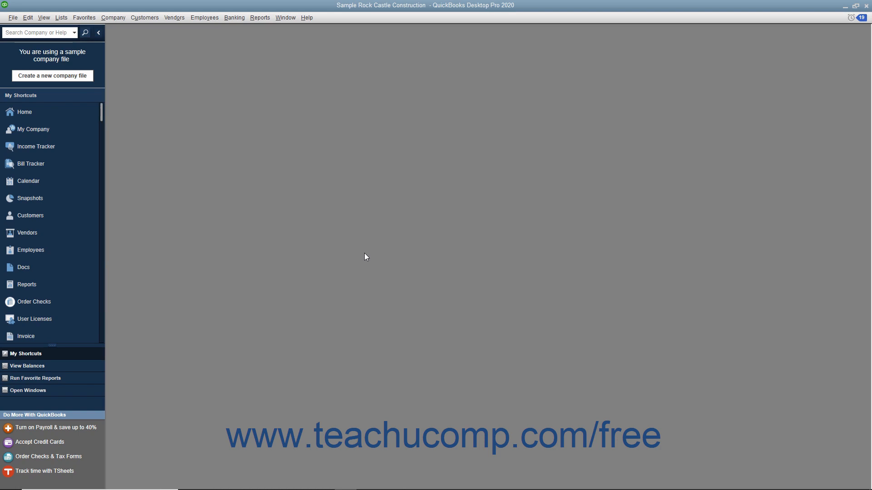
{"action": "mouse_move", "coordinate": [363, 256]}
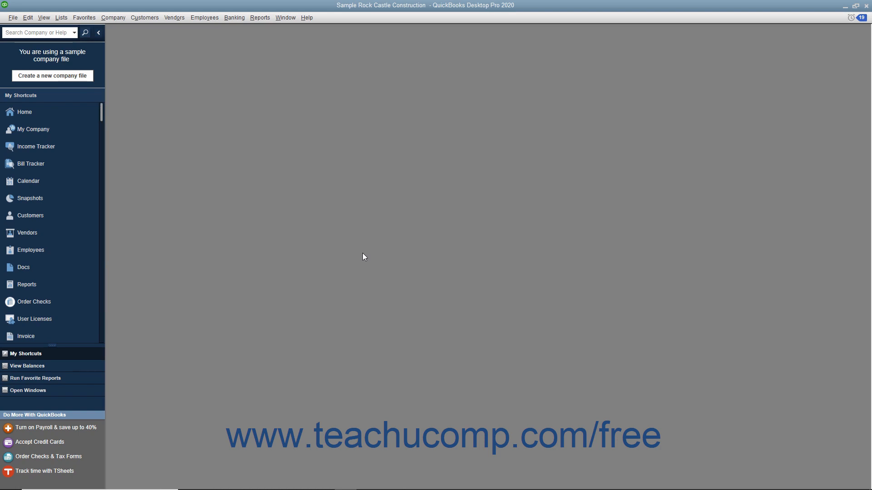
{"action": "mouse_move", "coordinate": [251, 184]}
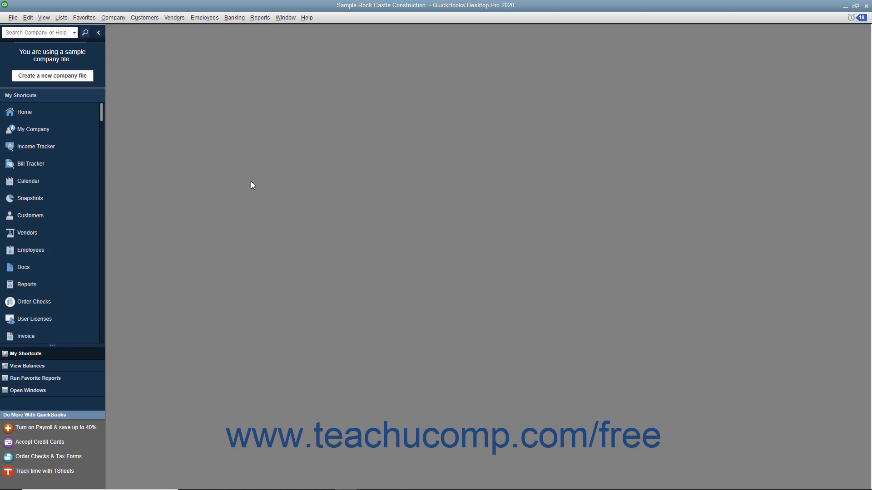
{"action": "left_click", "coordinate": [113, 17]}
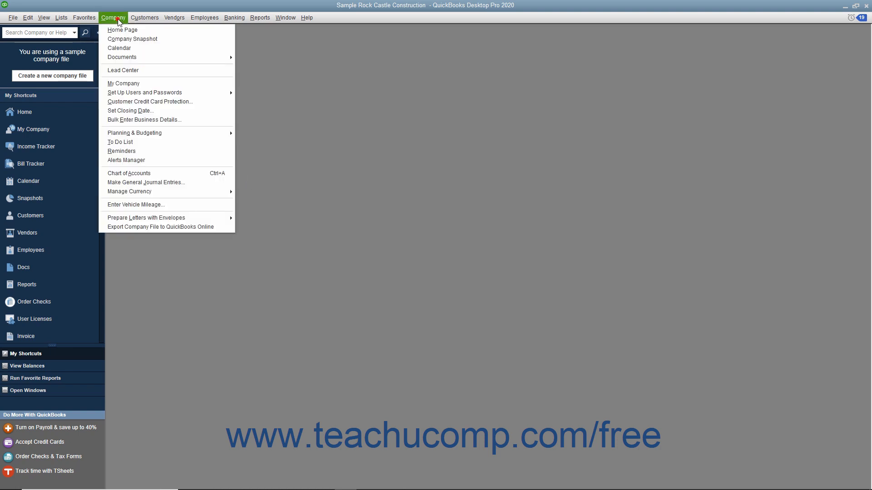
- View Rock Castle Construction's My Company details, then go to the Employee Center
{"action": "left_click", "coordinate": [122, 83]}
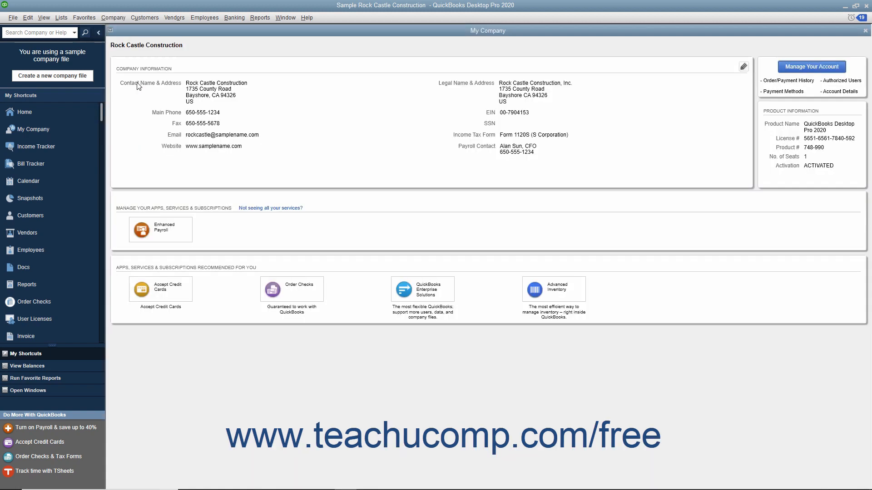
{"action": "mouse_move", "coordinate": [131, 90]}
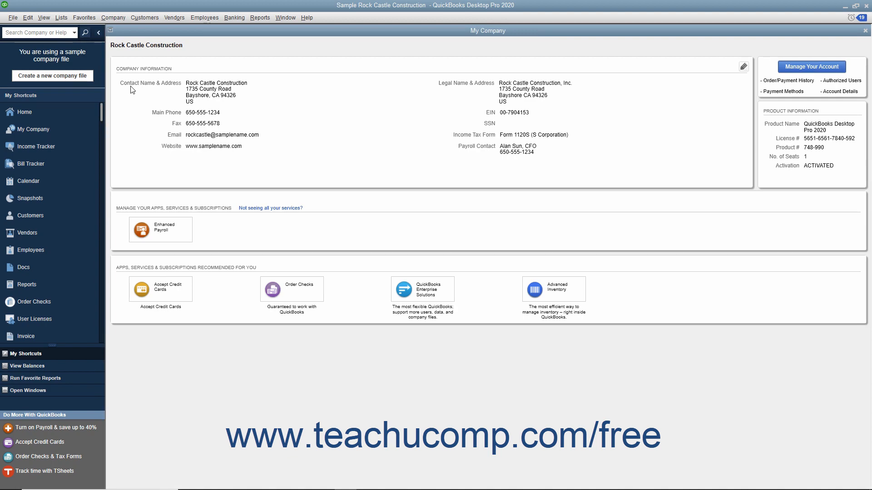
{"action": "left_click", "coordinate": [203, 17]}
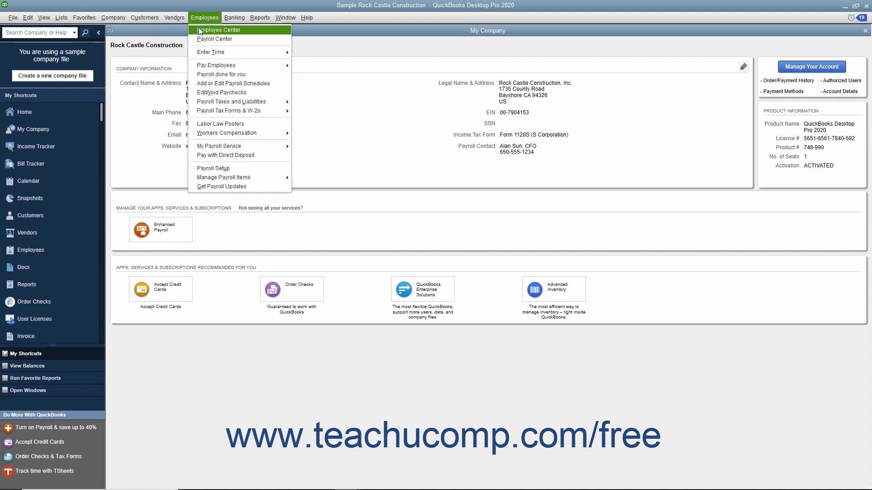
{"action": "left_click", "coordinate": [219, 29]}
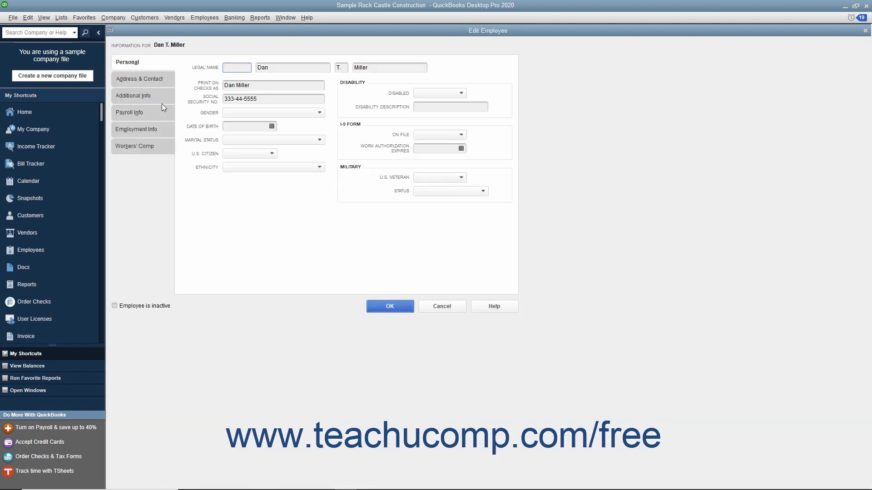
- Show Dan T. Miller's Payroll Info: biweekly salary and health insurance deduction
{"action": "left_click", "coordinate": [129, 113]}
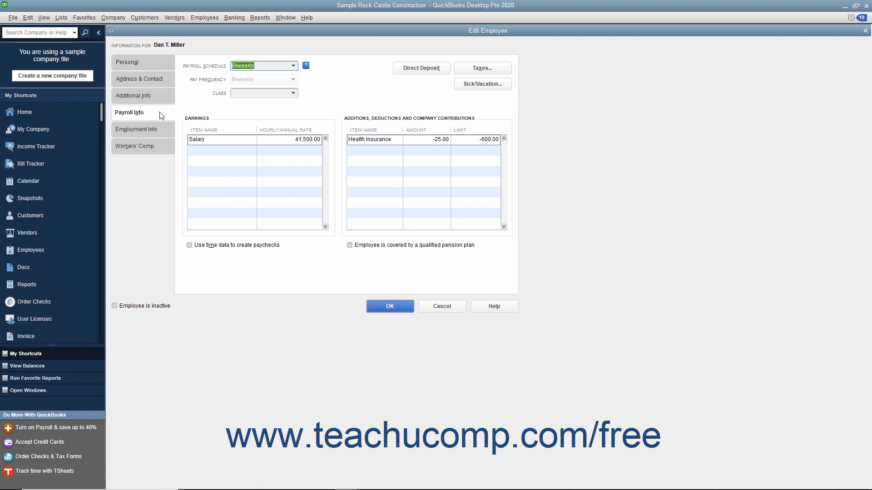
{"action": "mouse_move", "coordinate": [169, 118]}
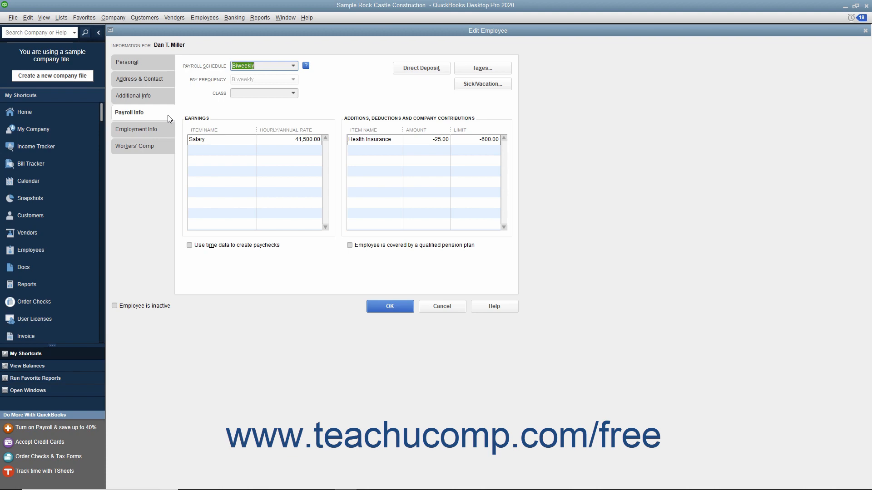
{"action": "mouse_move", "coordinate": [433, 306]}
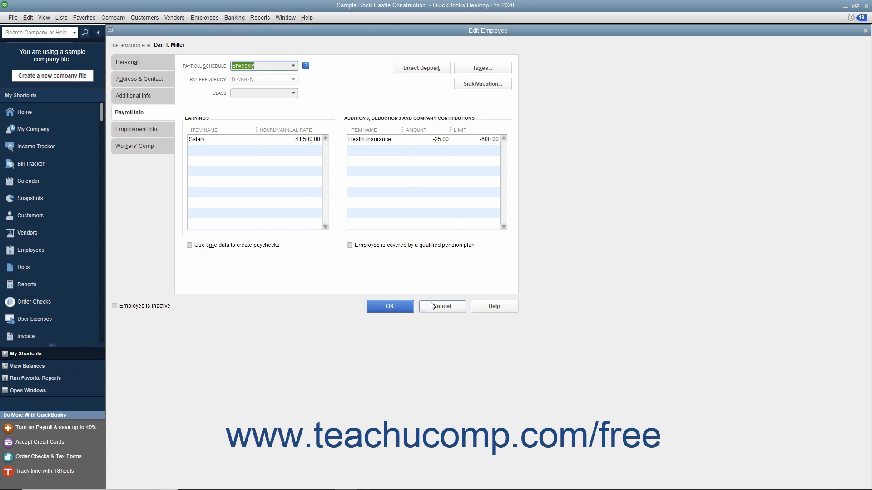
- Cancel out of Dan T. Miller's record and show the Lists menu
{"action": "left_click", "coordinate": [443, 306]}
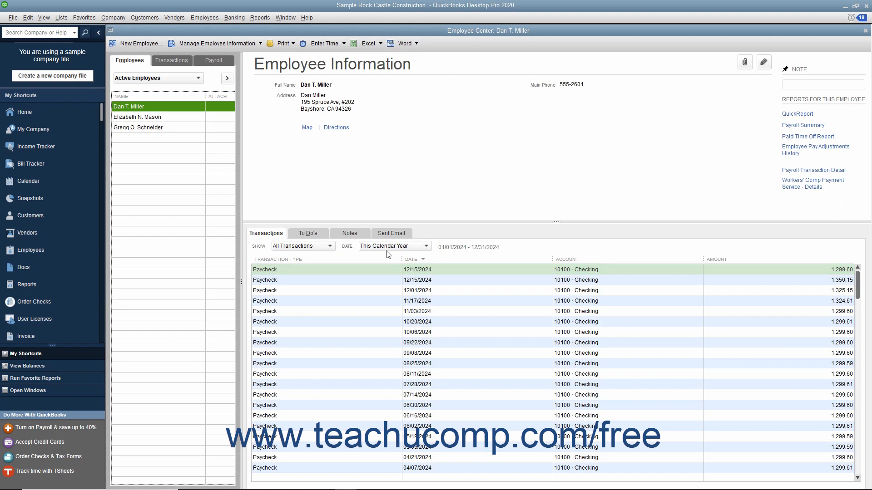
{"action": "mouse_move", "coordinate": [193, 148]}
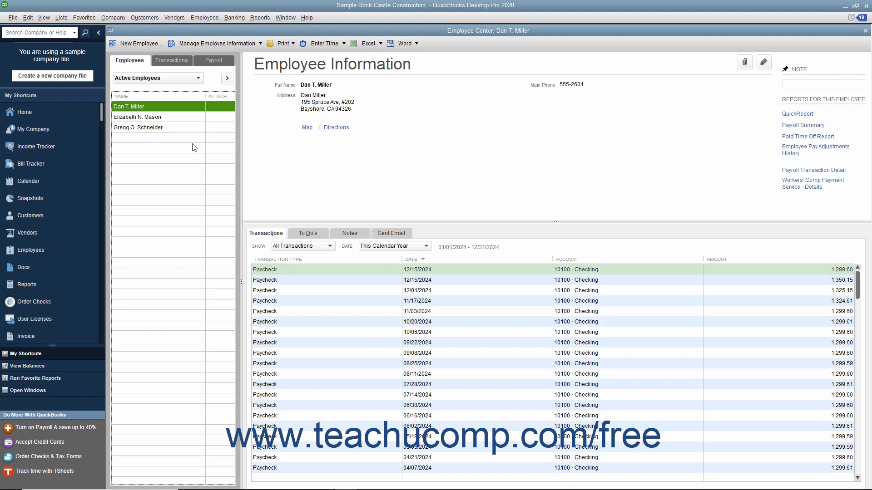
{"action": "left_click", "coordinate": [60, 17]}
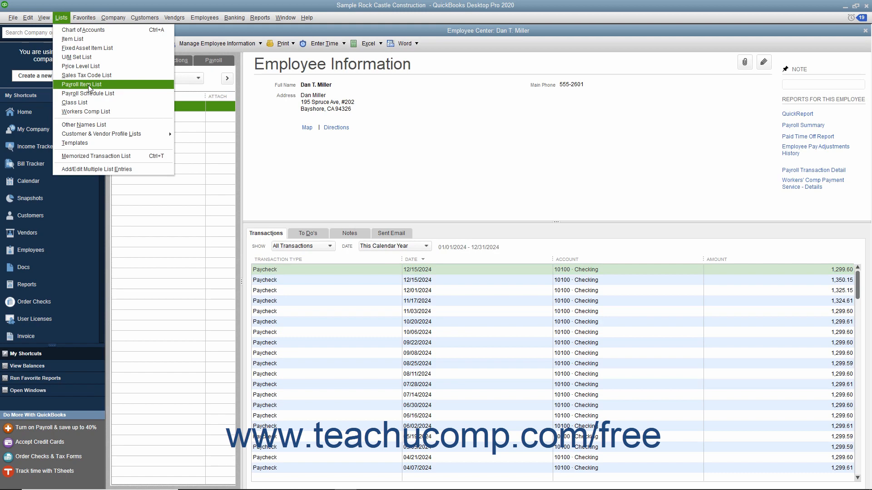
- Display the Payroll Item List with salary, hourly wage, deduction and tax items
{"action": "left_click", "coordinate": [81, 84]}
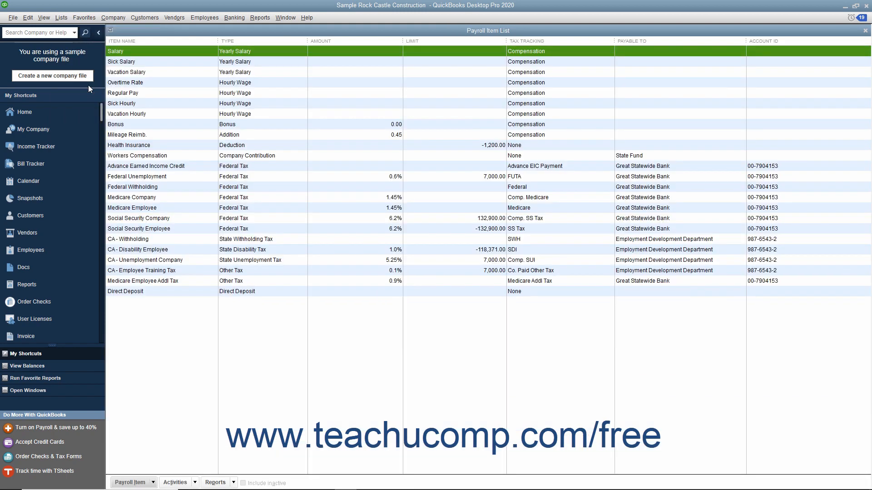
{"action": "mouse_move", "coordinate": [196, 128]}
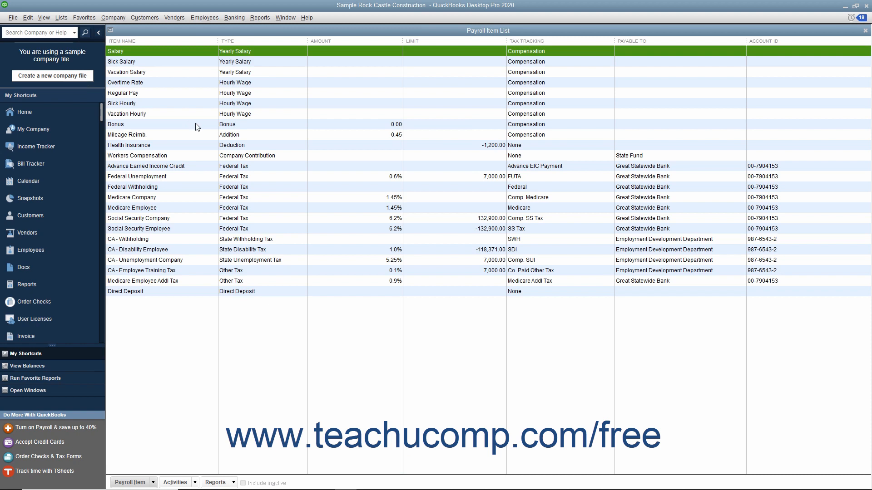
{"action": "mouse_move", "coordinate": [198, 175]}
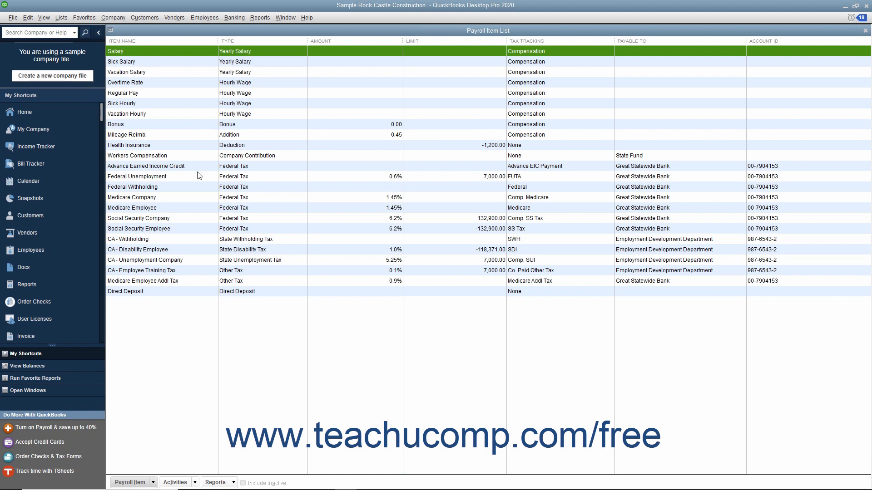